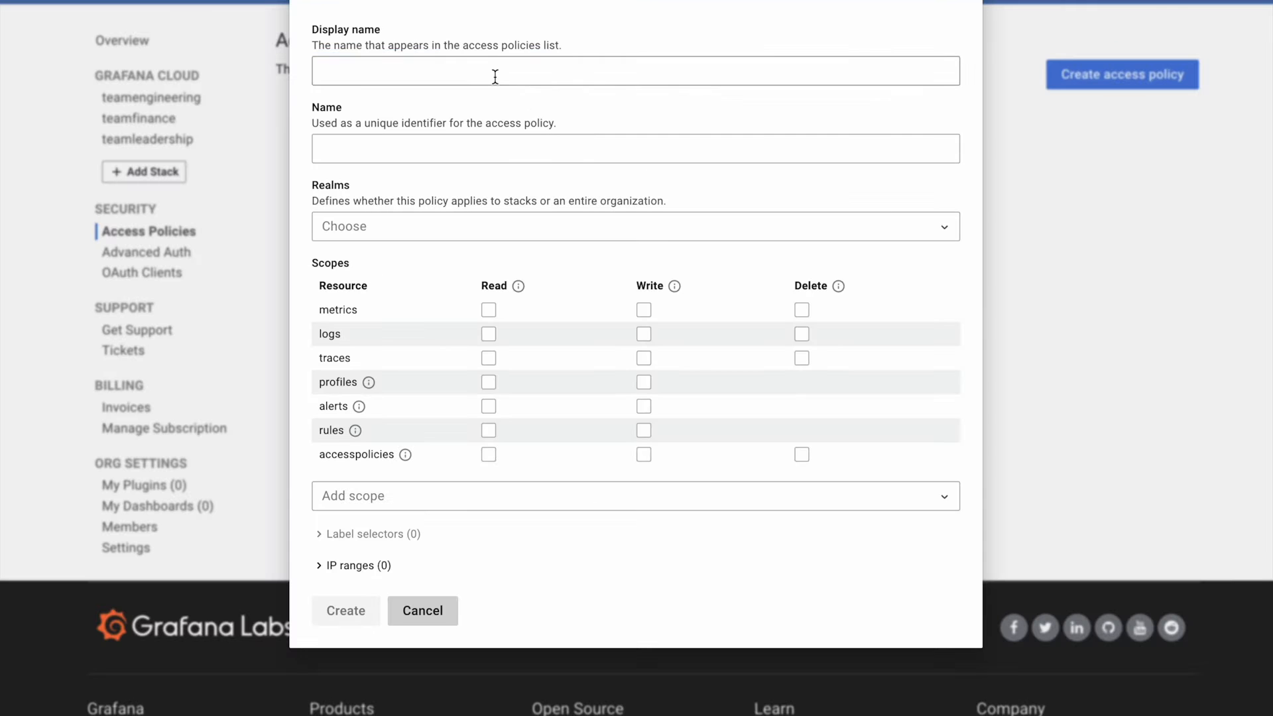
- Create access policy 'leadership' for teamengineering and teamfinance realms with metrics Read scope
text(leadership)
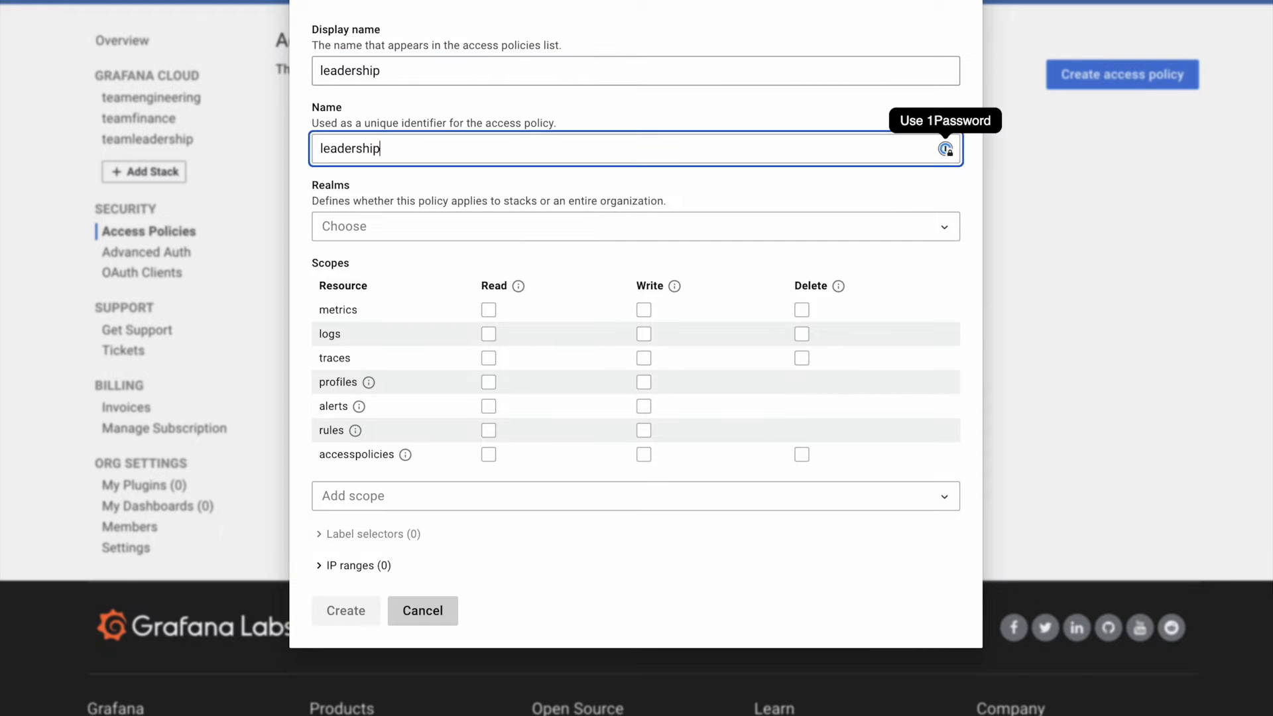
click(636, 225)
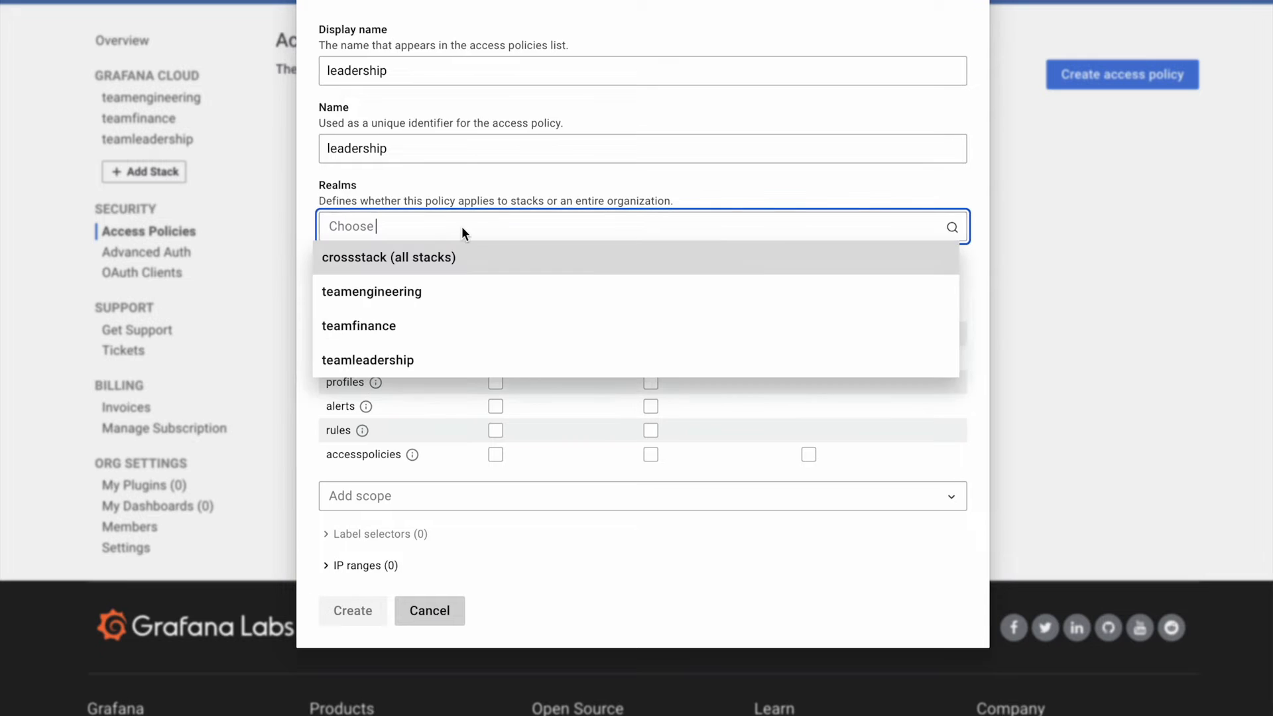
mouse_move(378, 292)
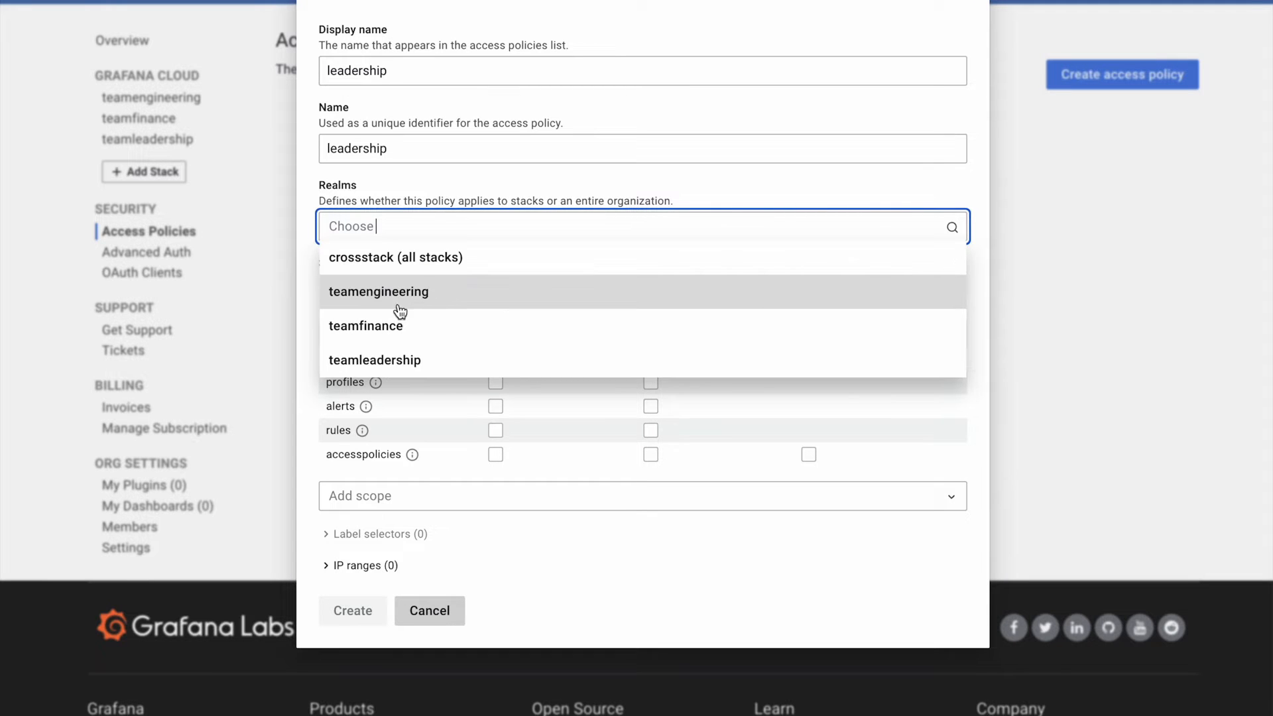
click(377, 292)
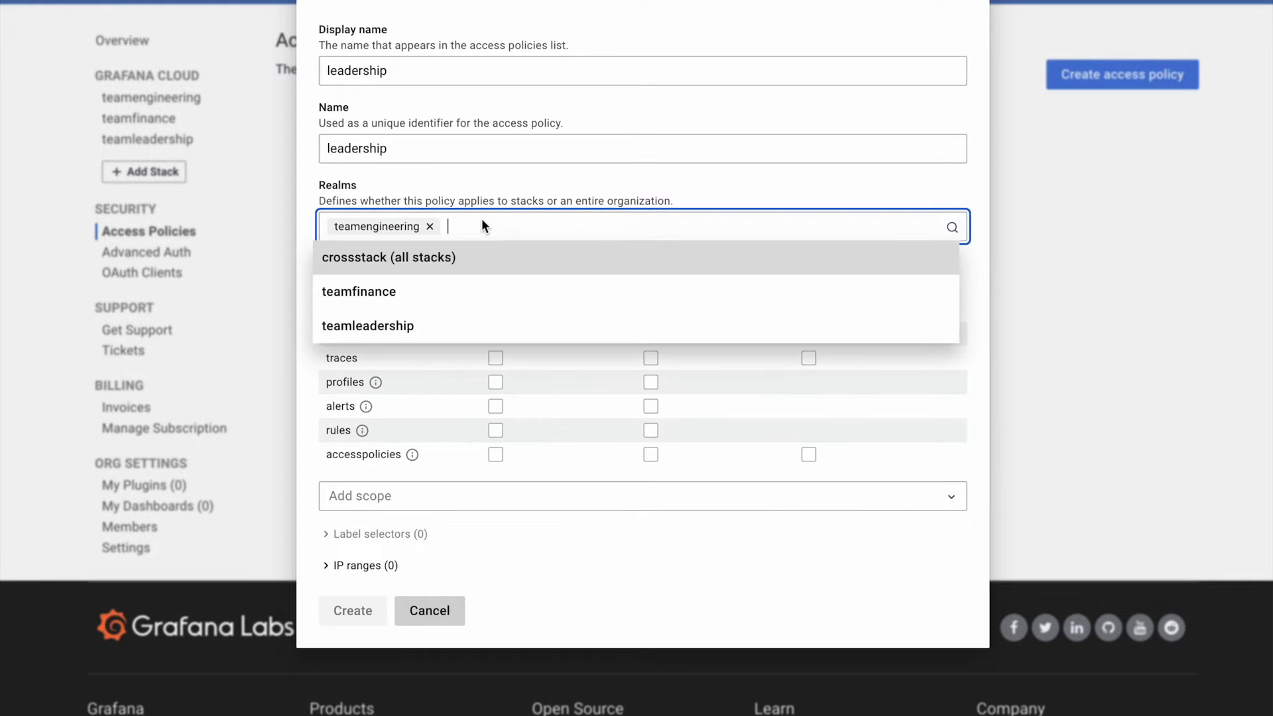
click(358, 292)
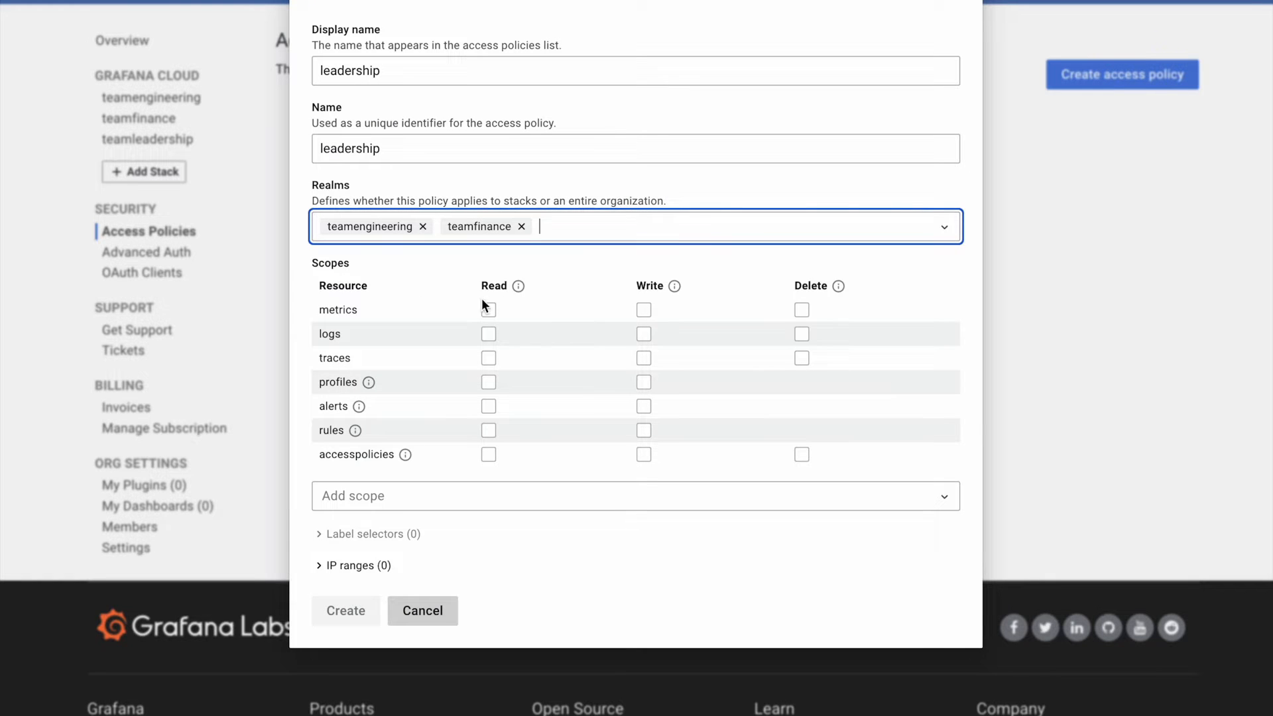
click(488, 309)
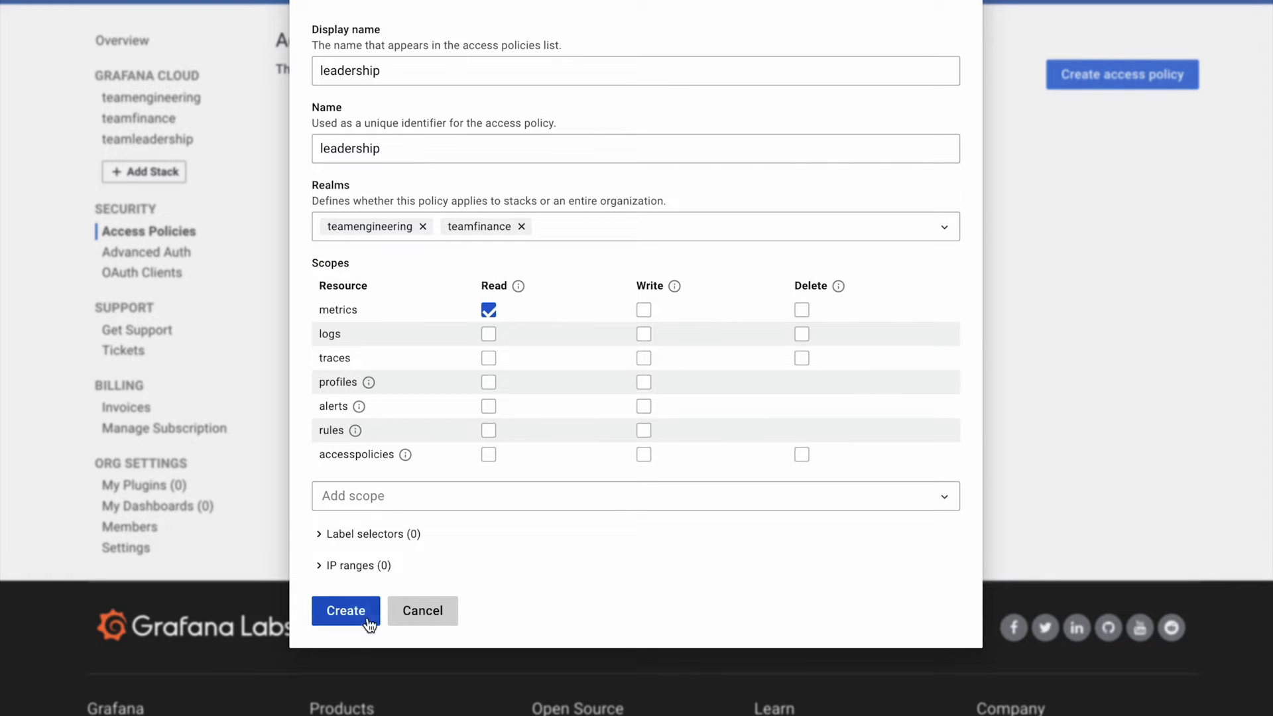
click(345, 611)
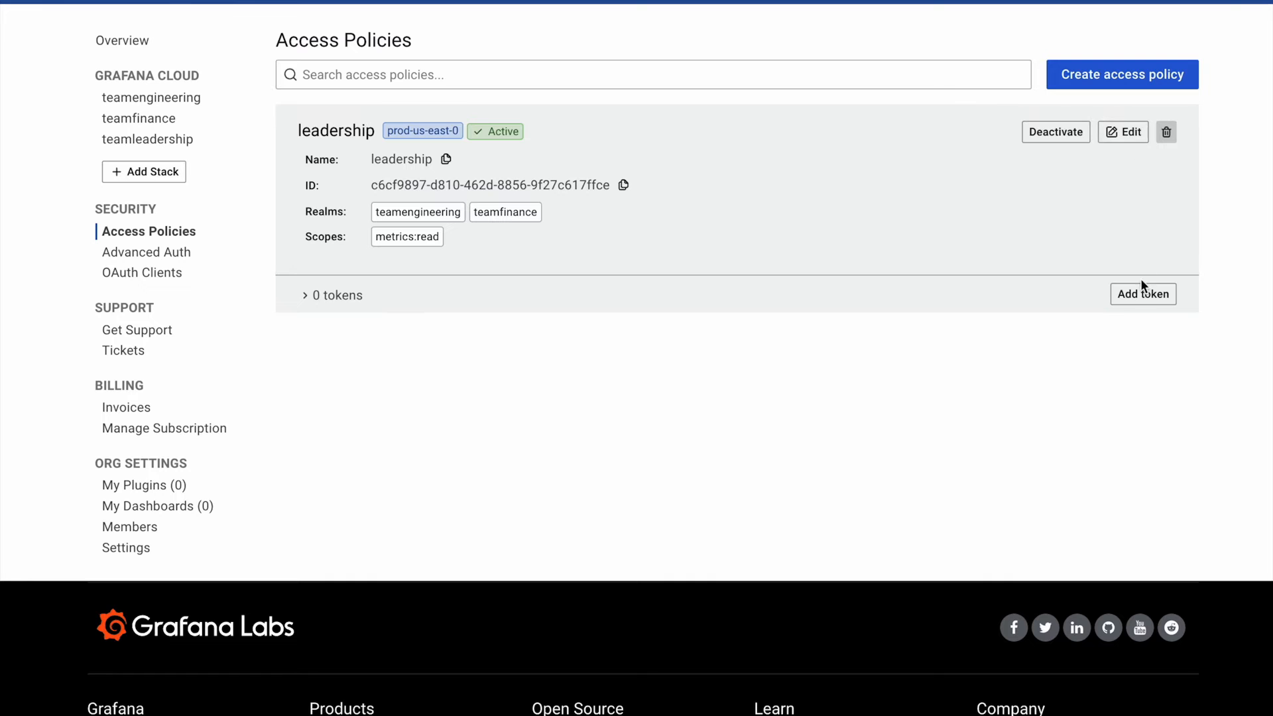
- Add a token to the leadership policy and copy its value
click(1143, 294)
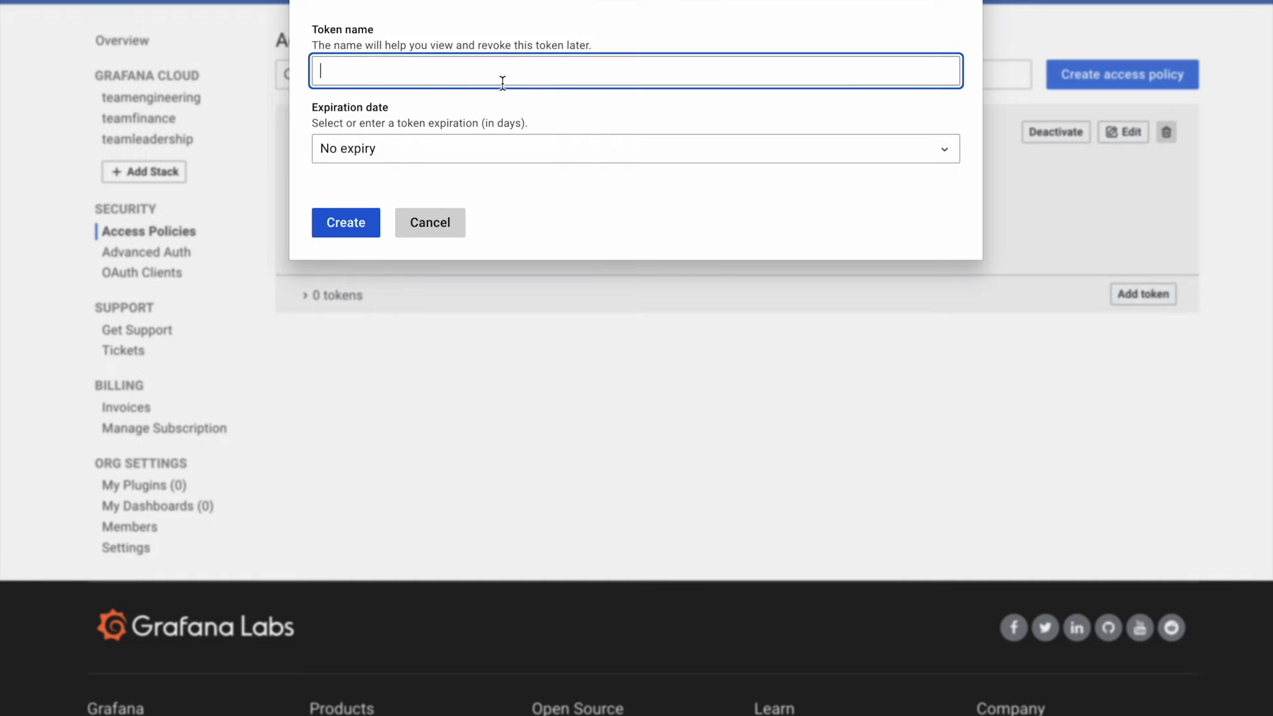
click(345, 222)
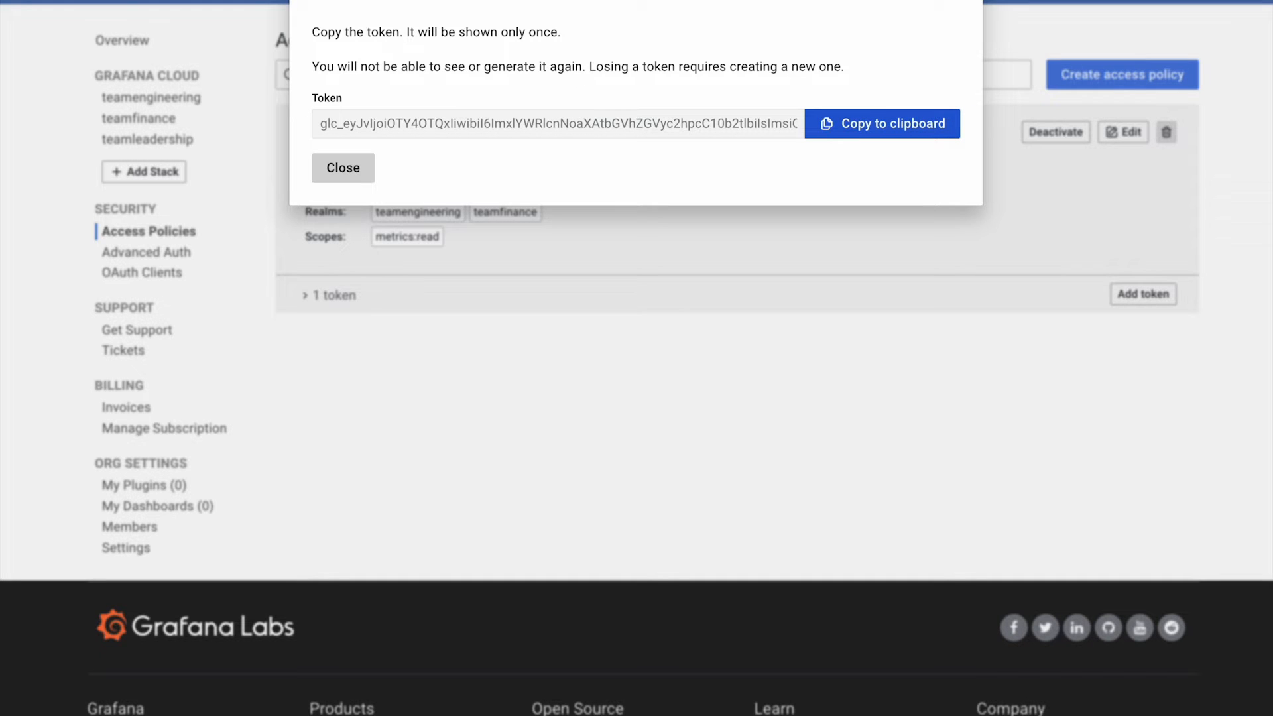
click(343, 168)
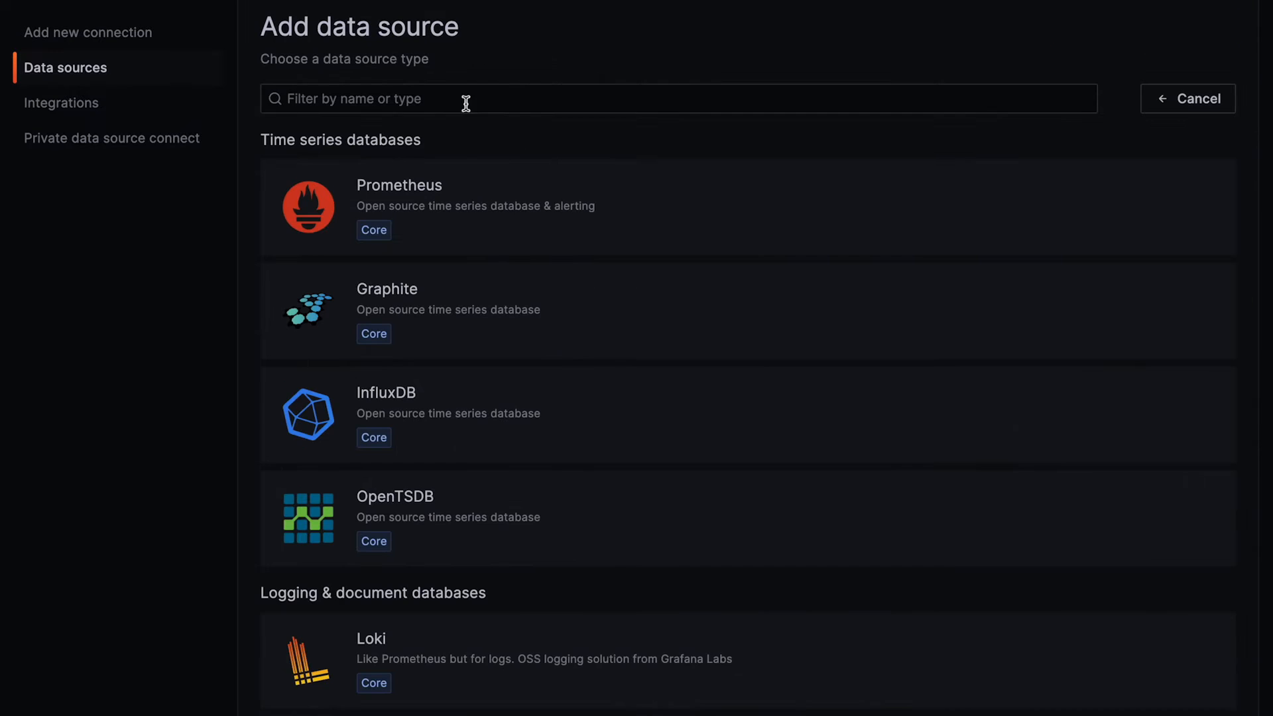
- Choose Prometheus as the new data source type
click(398, 185)
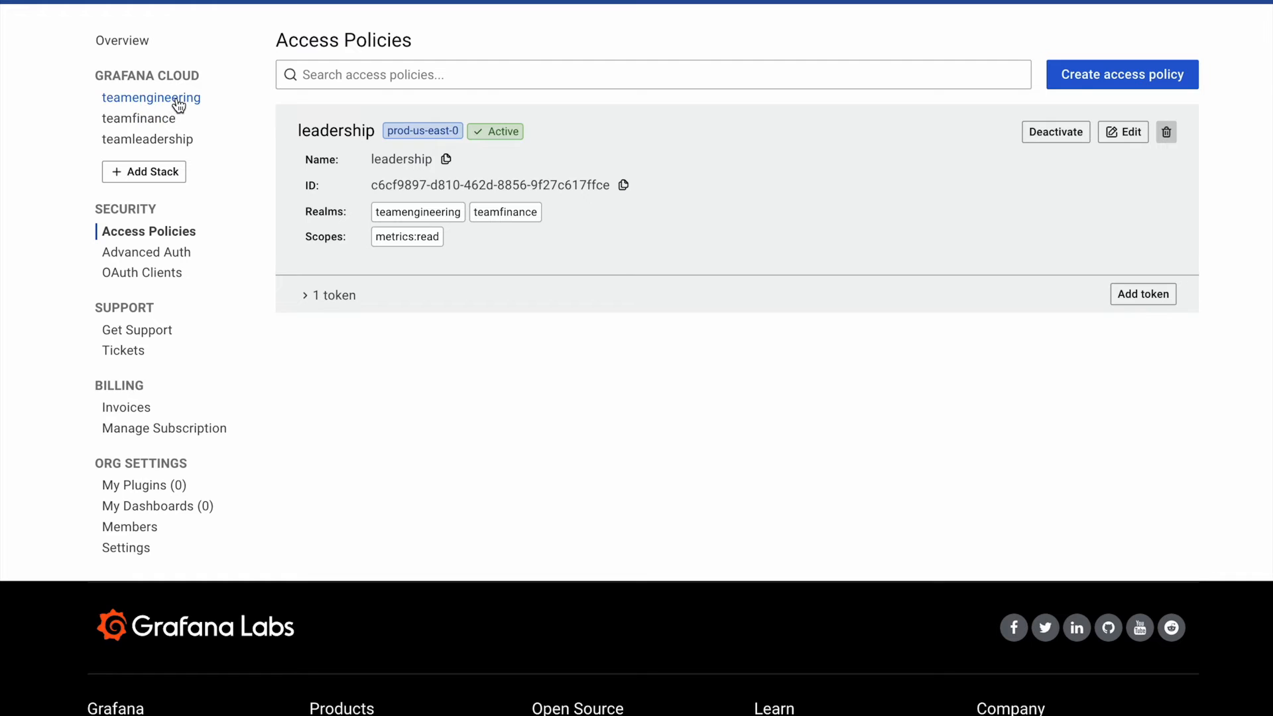
- Open the teamengineering stack's Prometheus service details
click(151, 98)
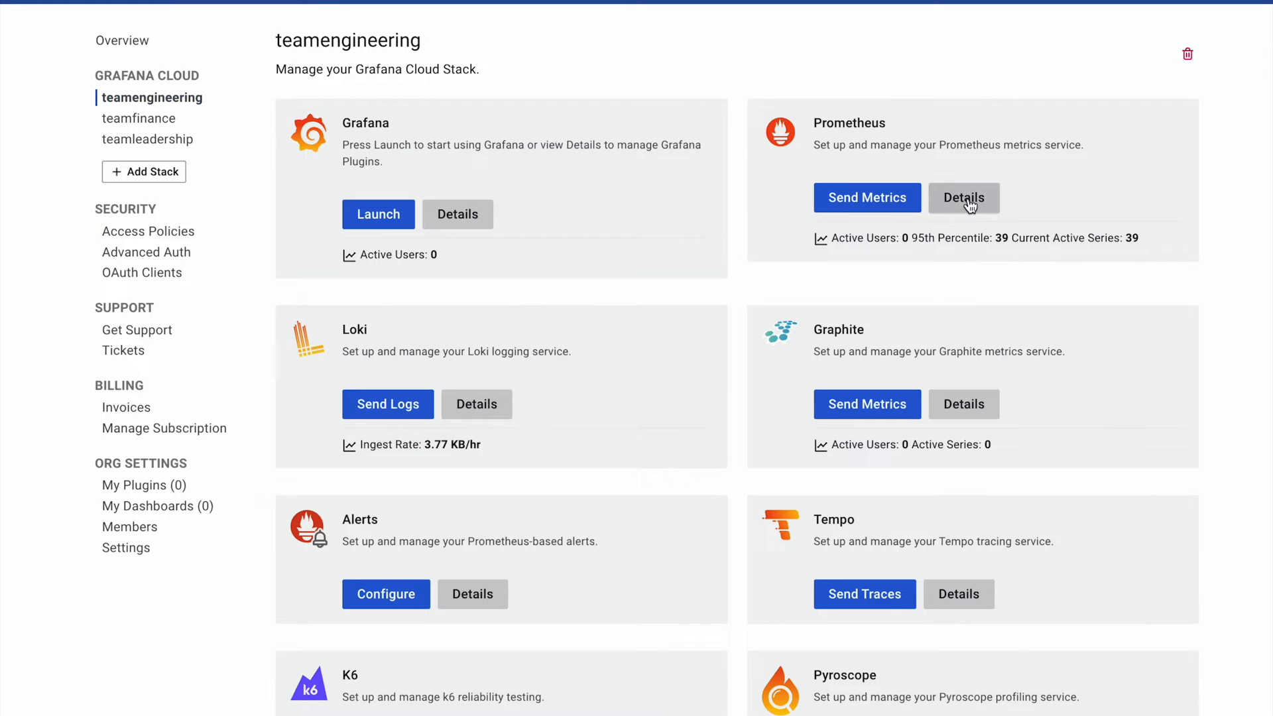
mouse_move(981, 209)
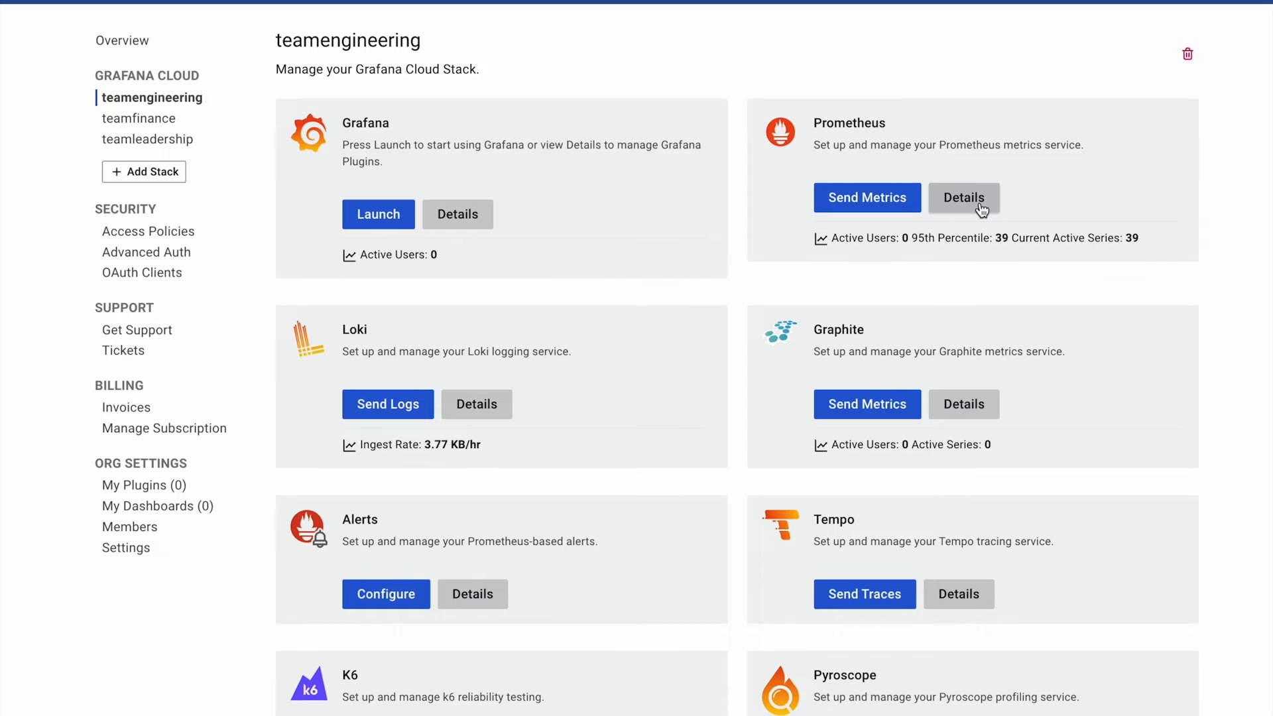
click(963, 197)
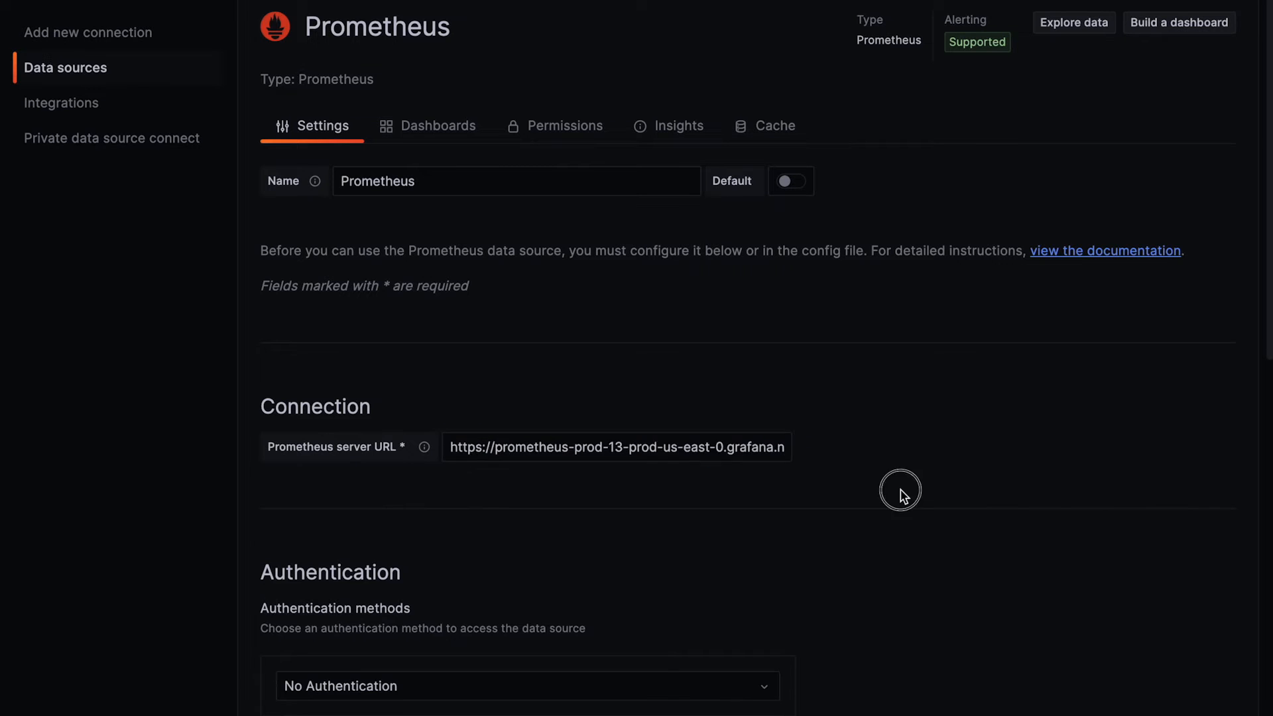
click(527, 685)
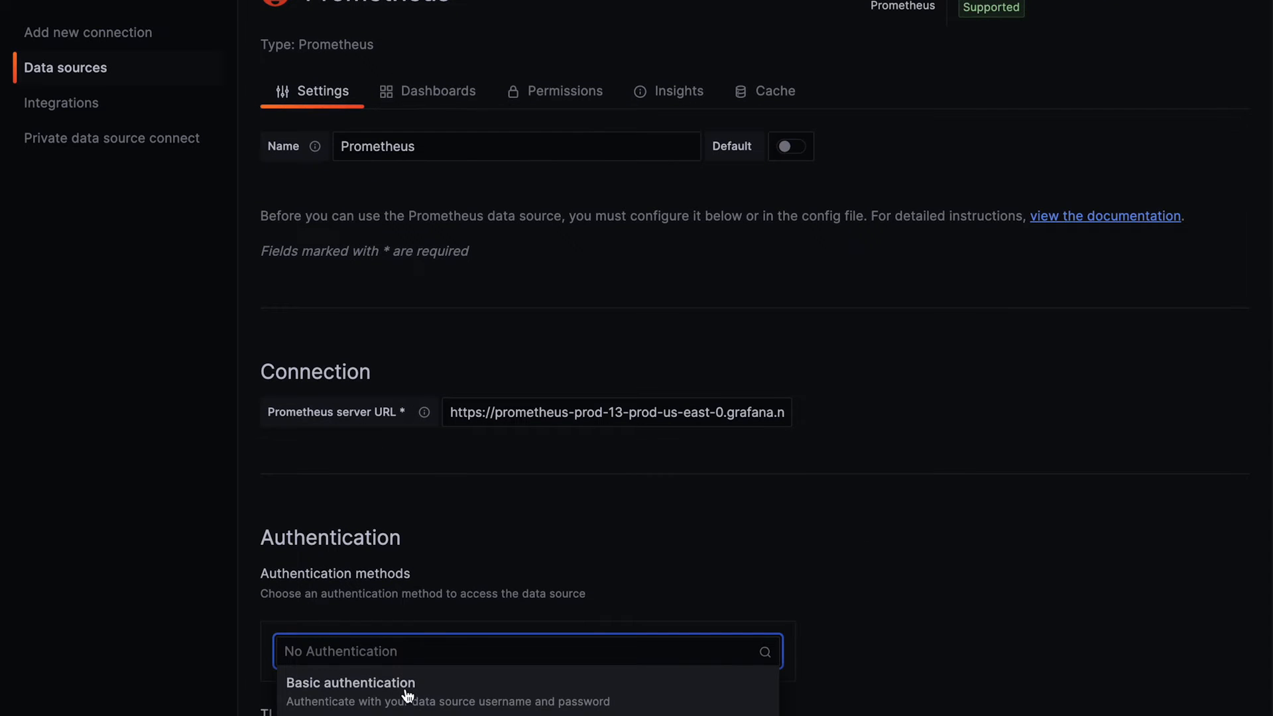
click(350, 692)
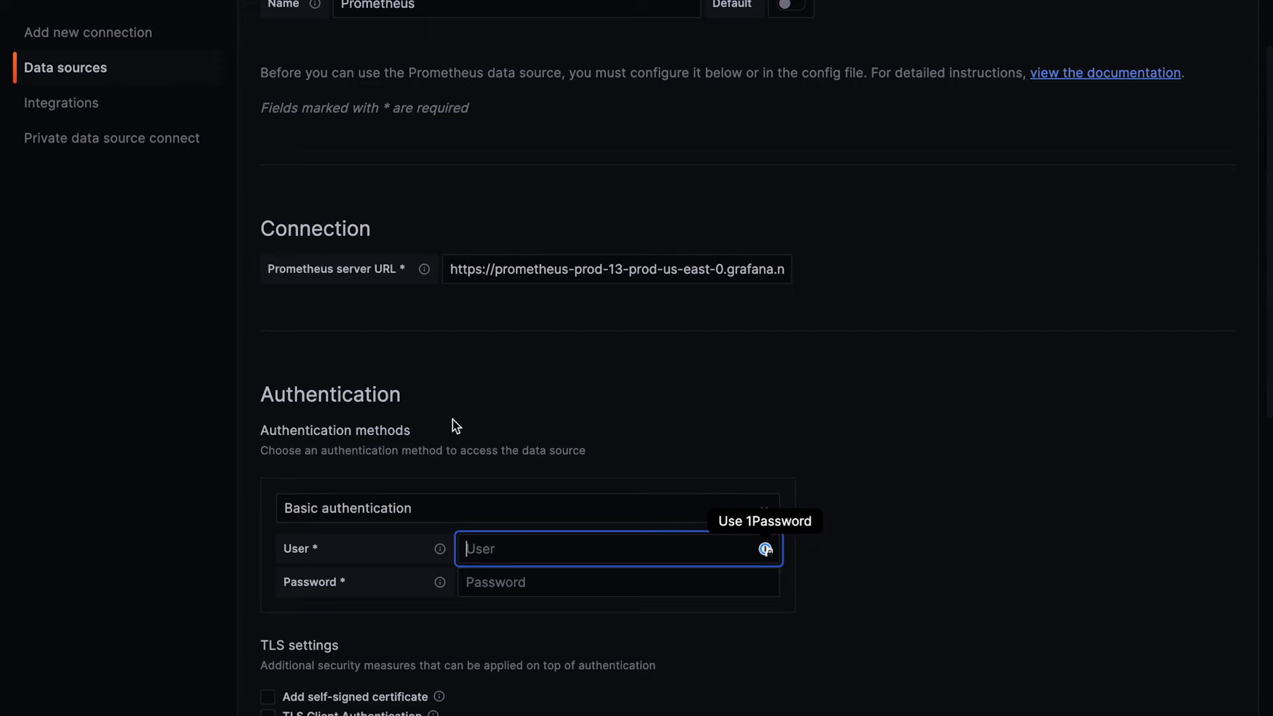
text(1241702)
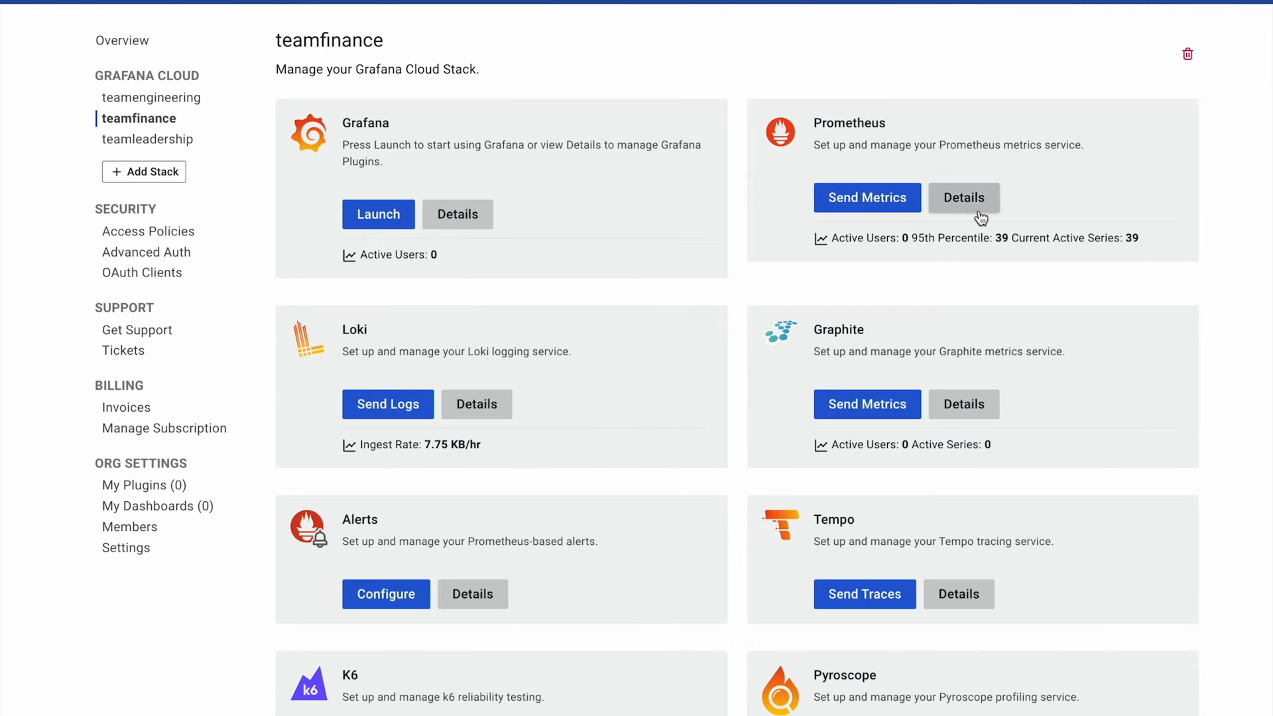
click(963, 198)
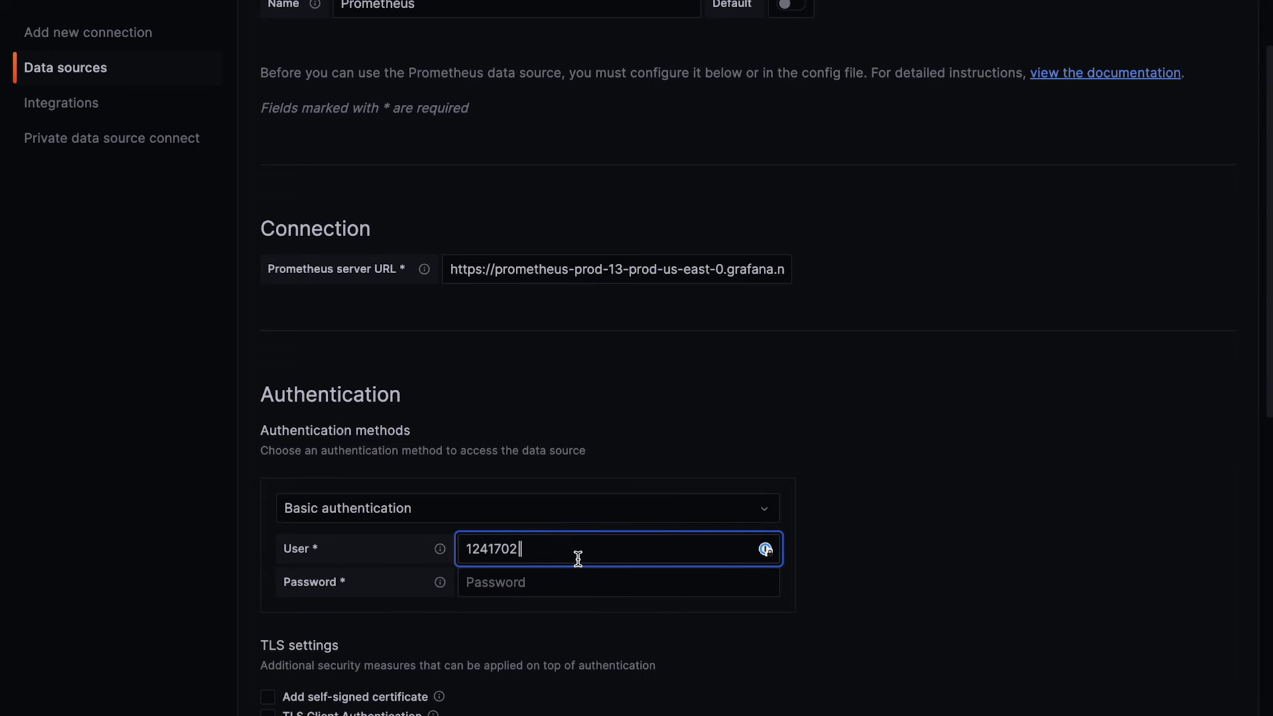
text(1241706)
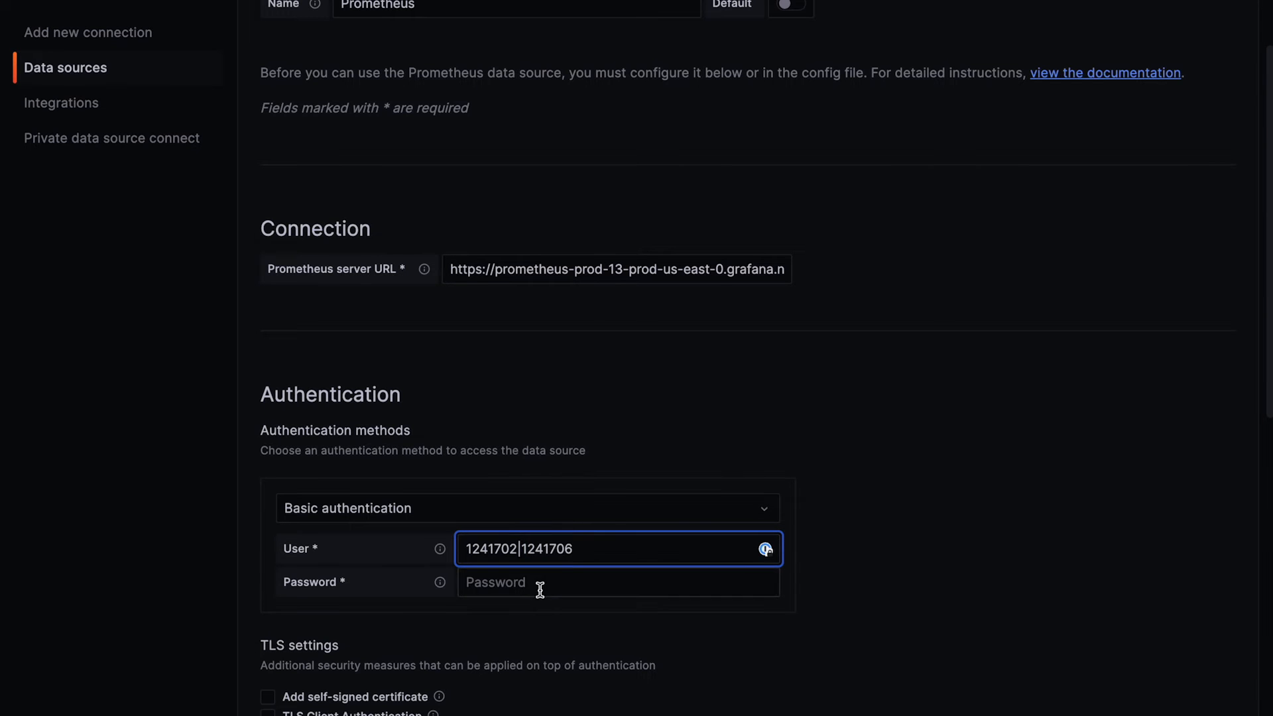
click(618, 583)
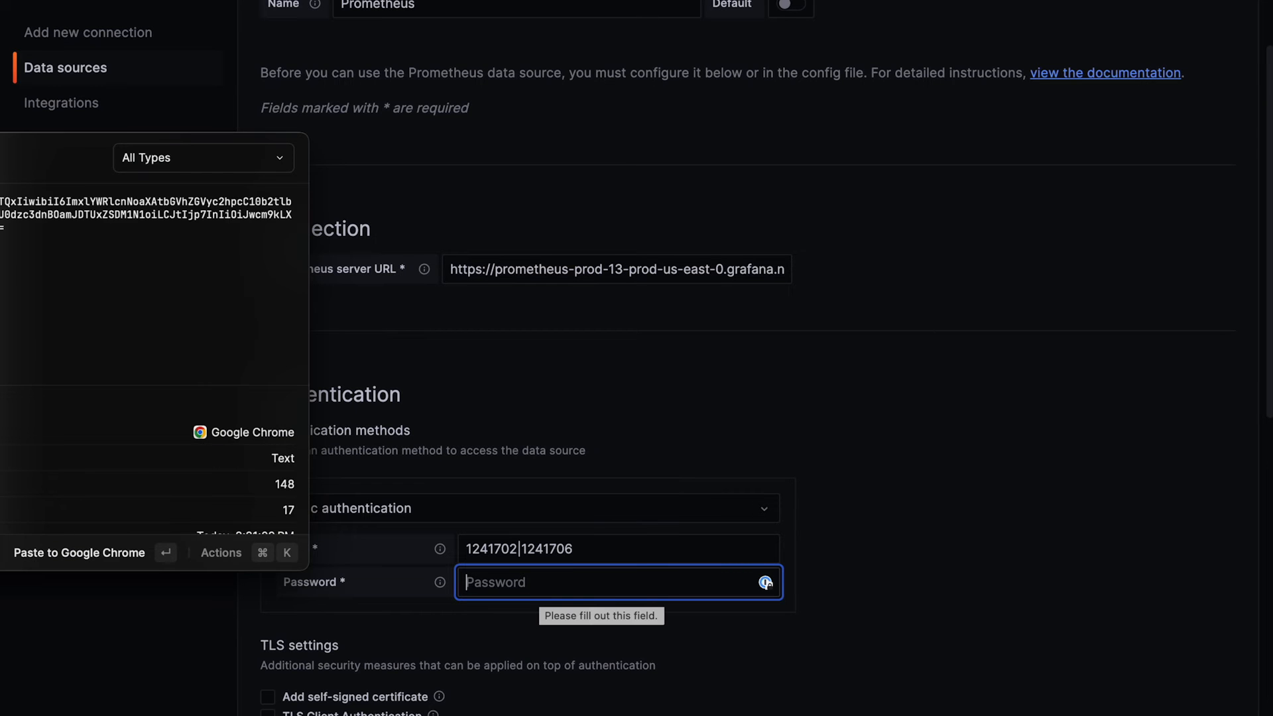
scroll(down, 3)
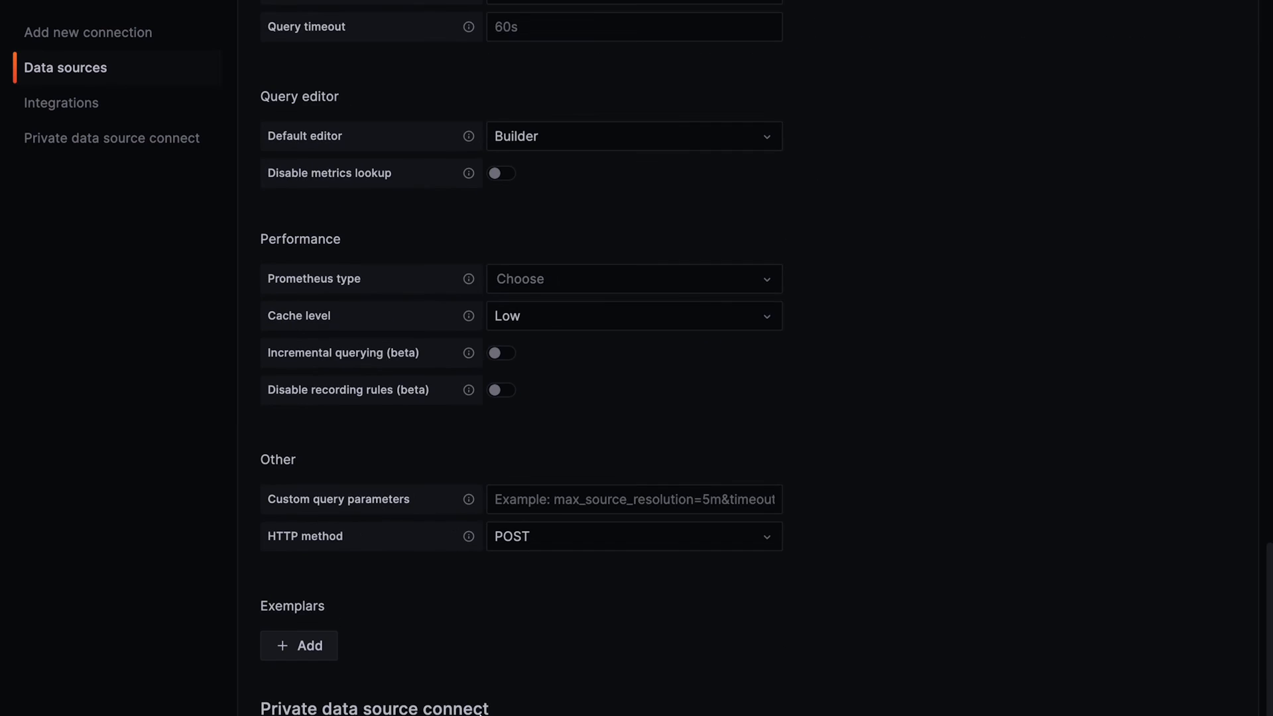
scroll(down, 3)
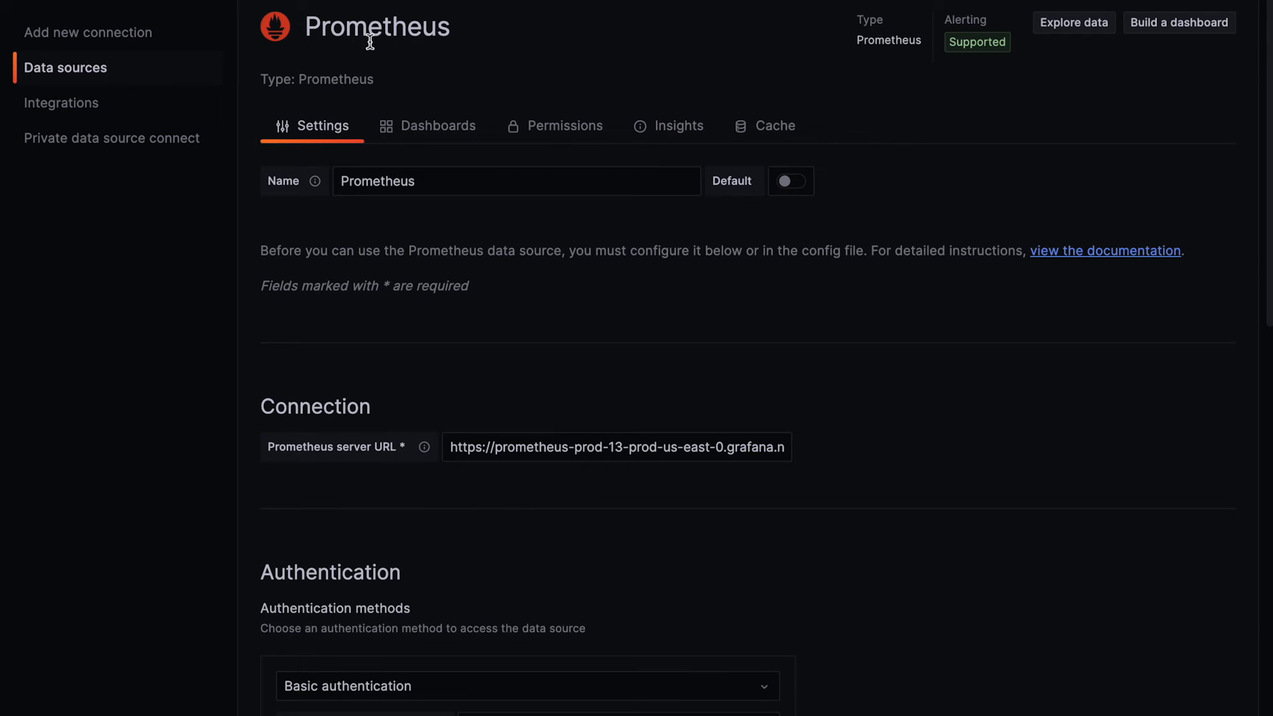
mouse_move(522, 98)
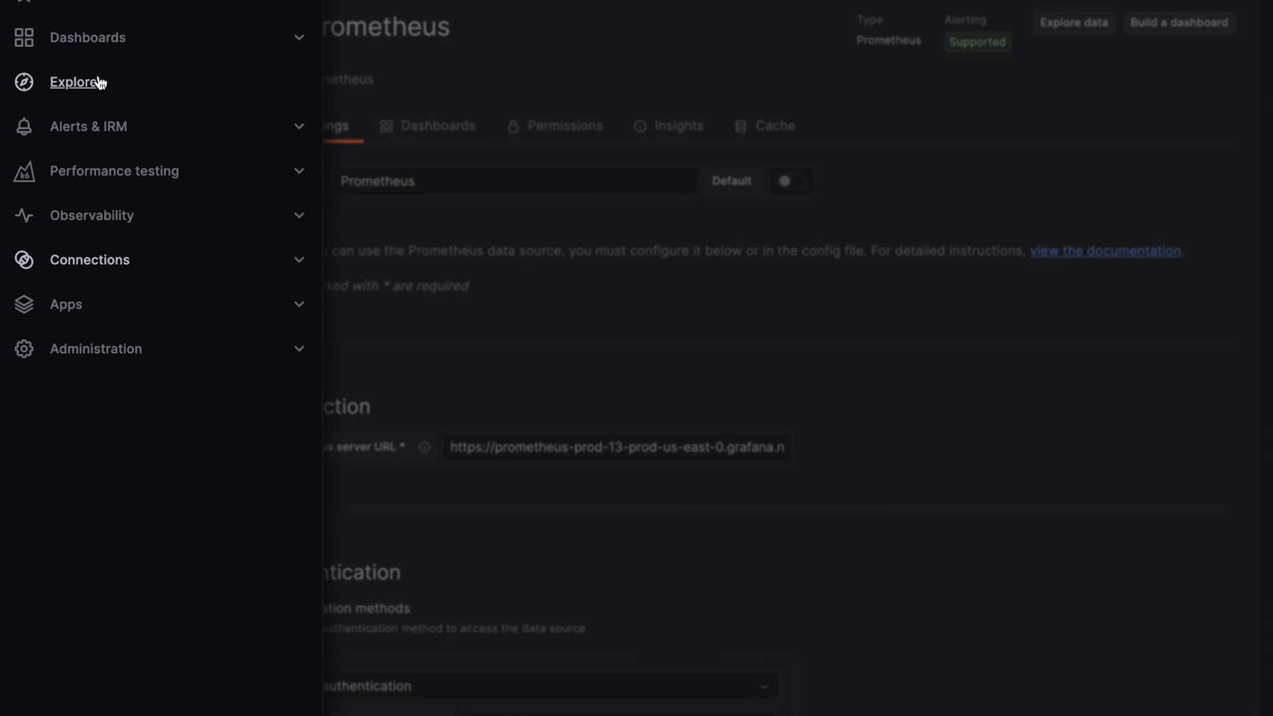
mouse_move(99, 87)
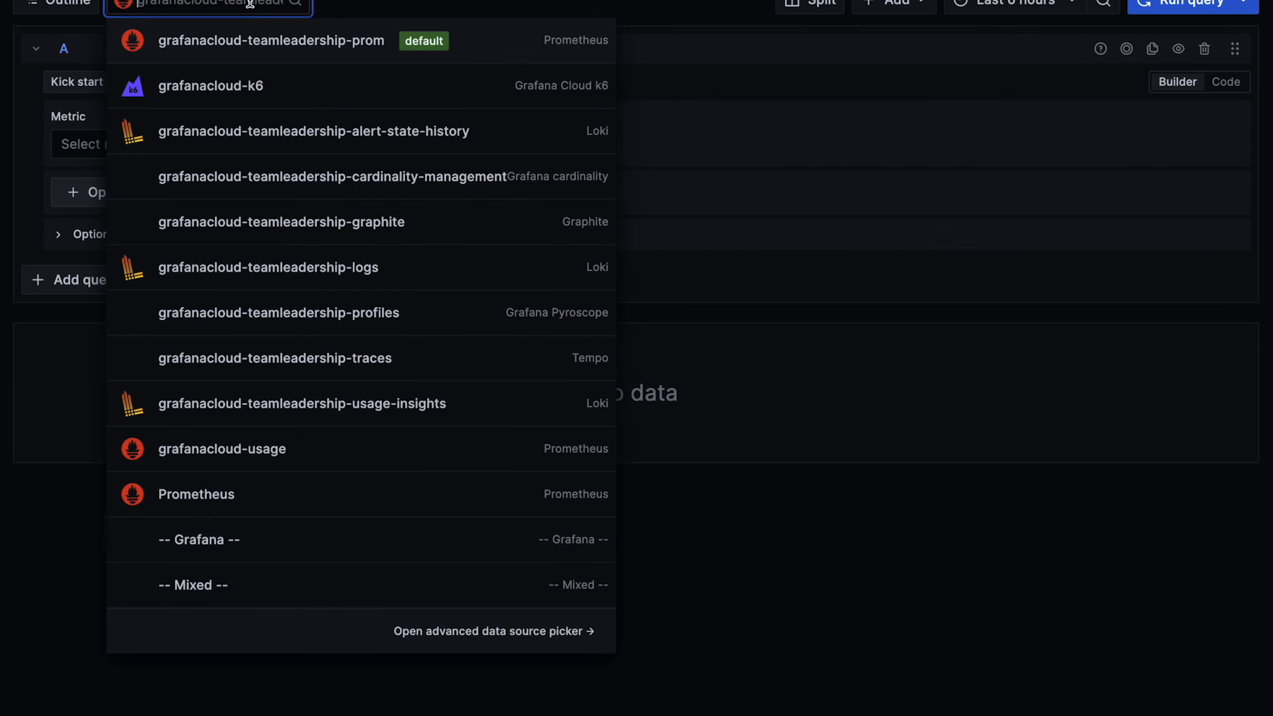
- In Explore, query probe_success{} from the Prometheus data source in Code mode
click(196, 493)
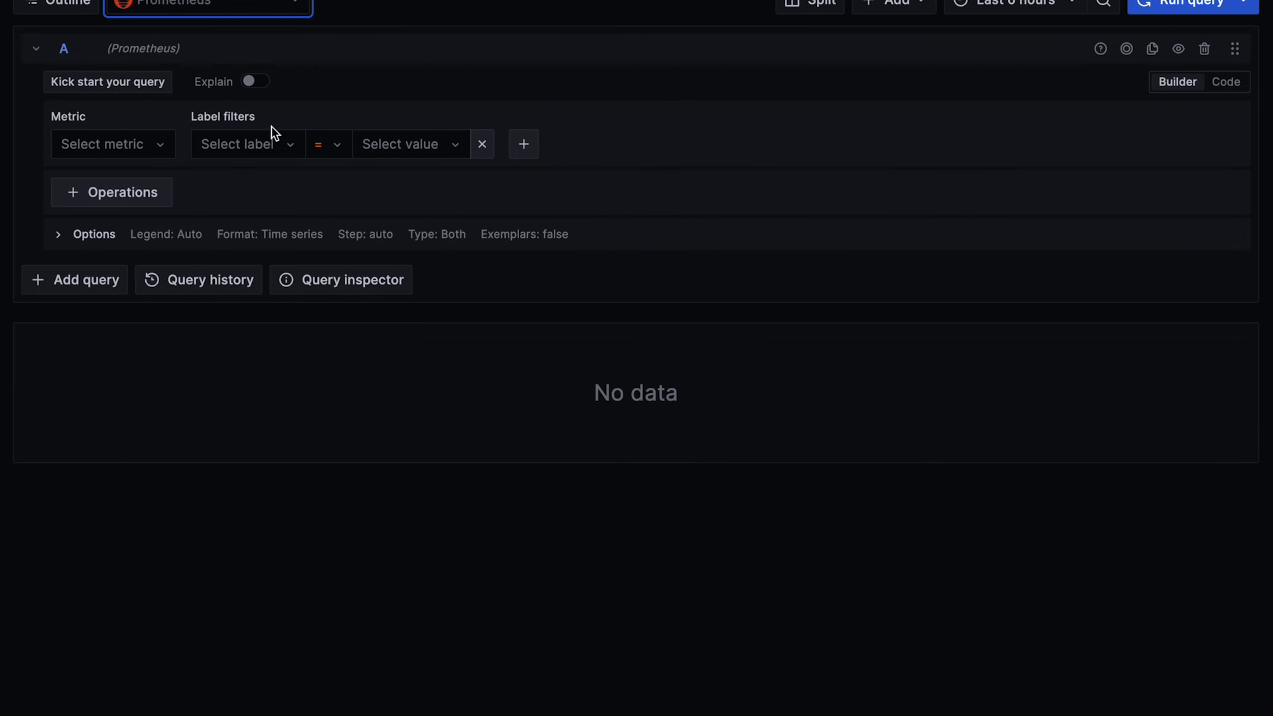
click(1225, 81)
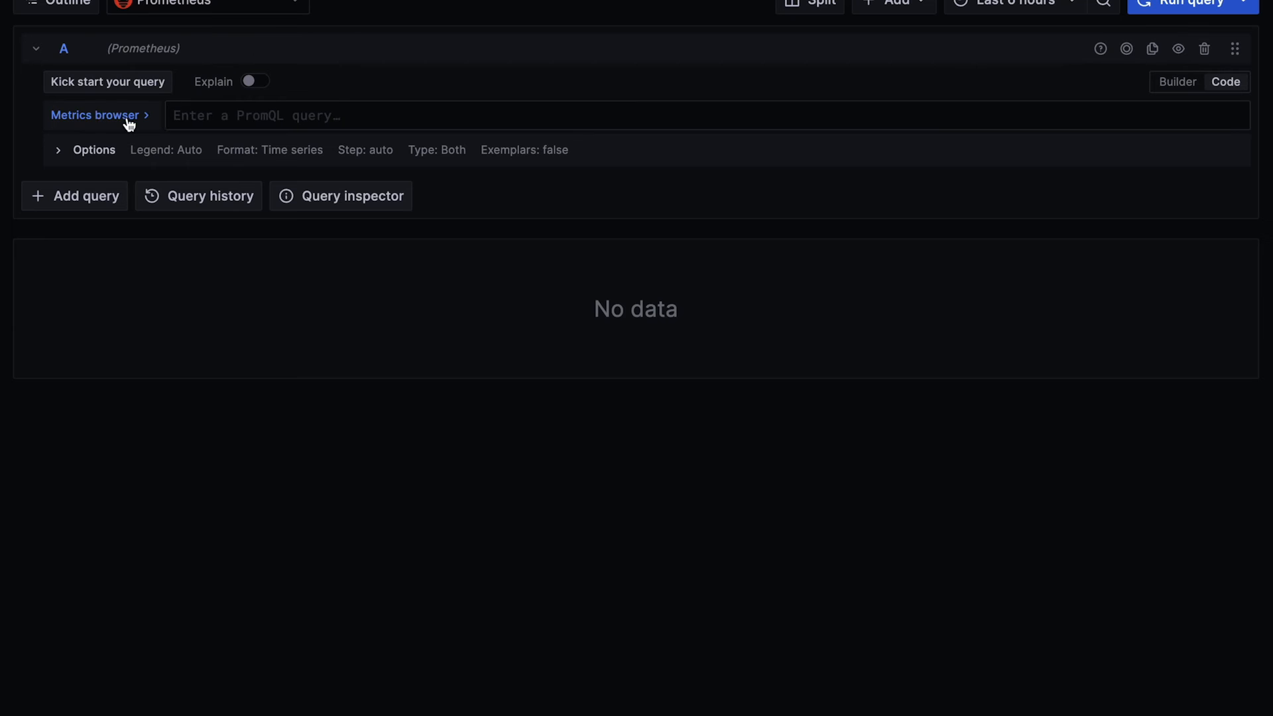
click(94, 115)
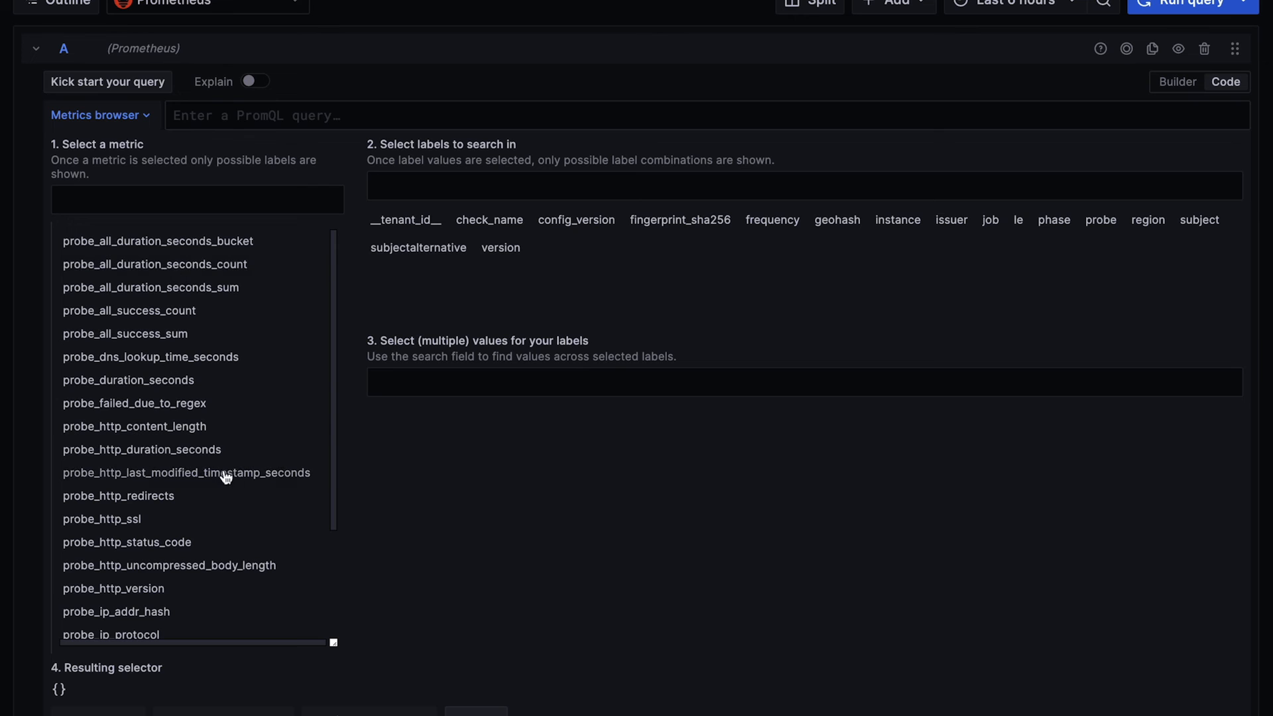
mouse_move(160, 350)
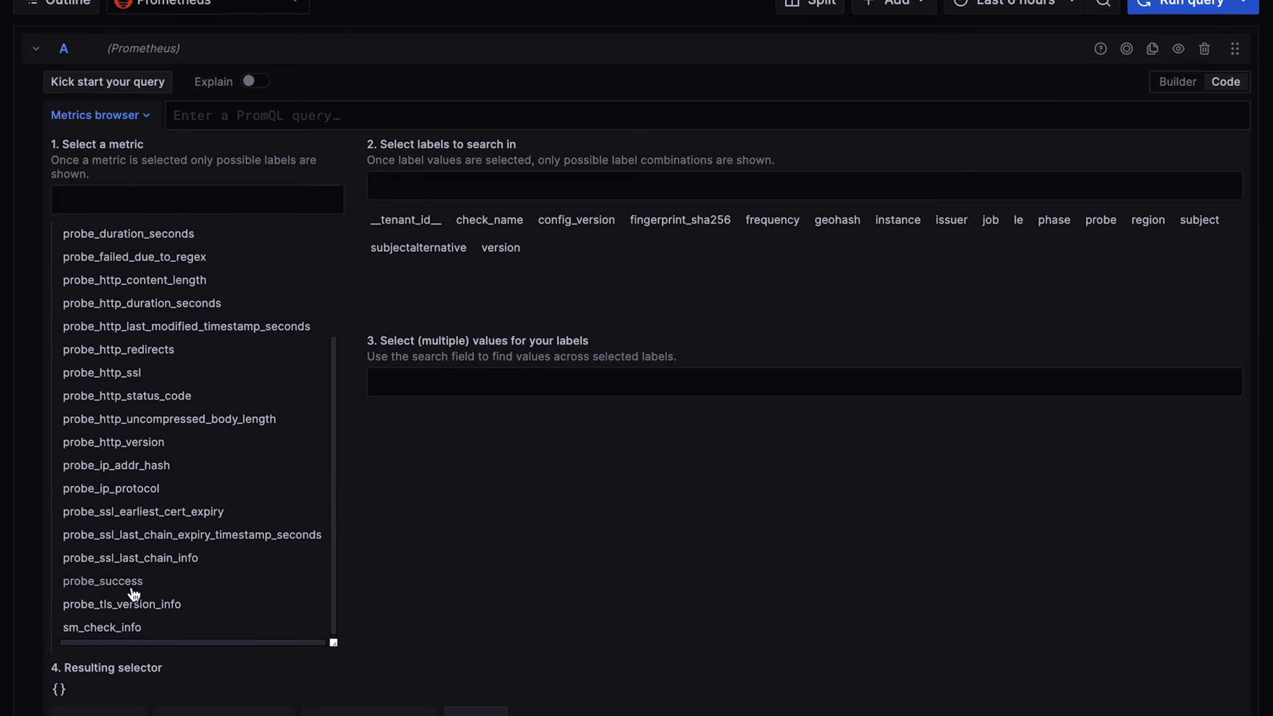
click(102, 580)
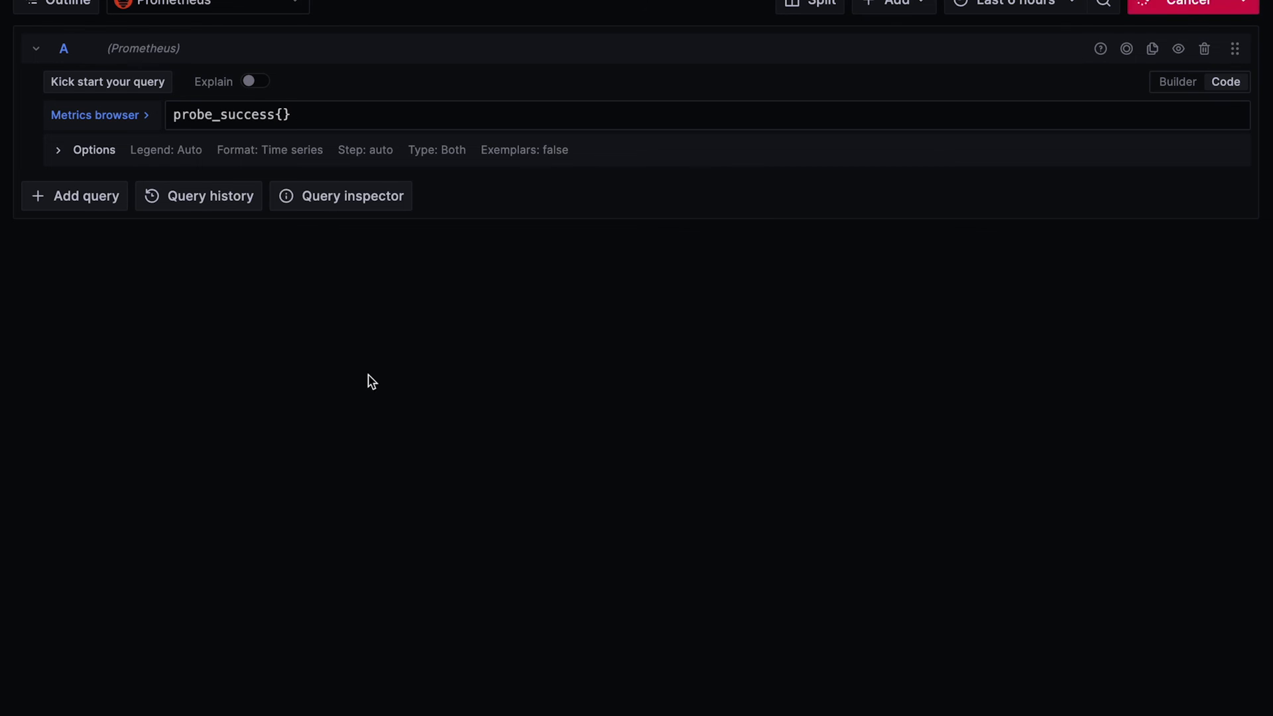
- Run the query and review the two series from tenants 1241702 and 1241706
click(1189, 3)
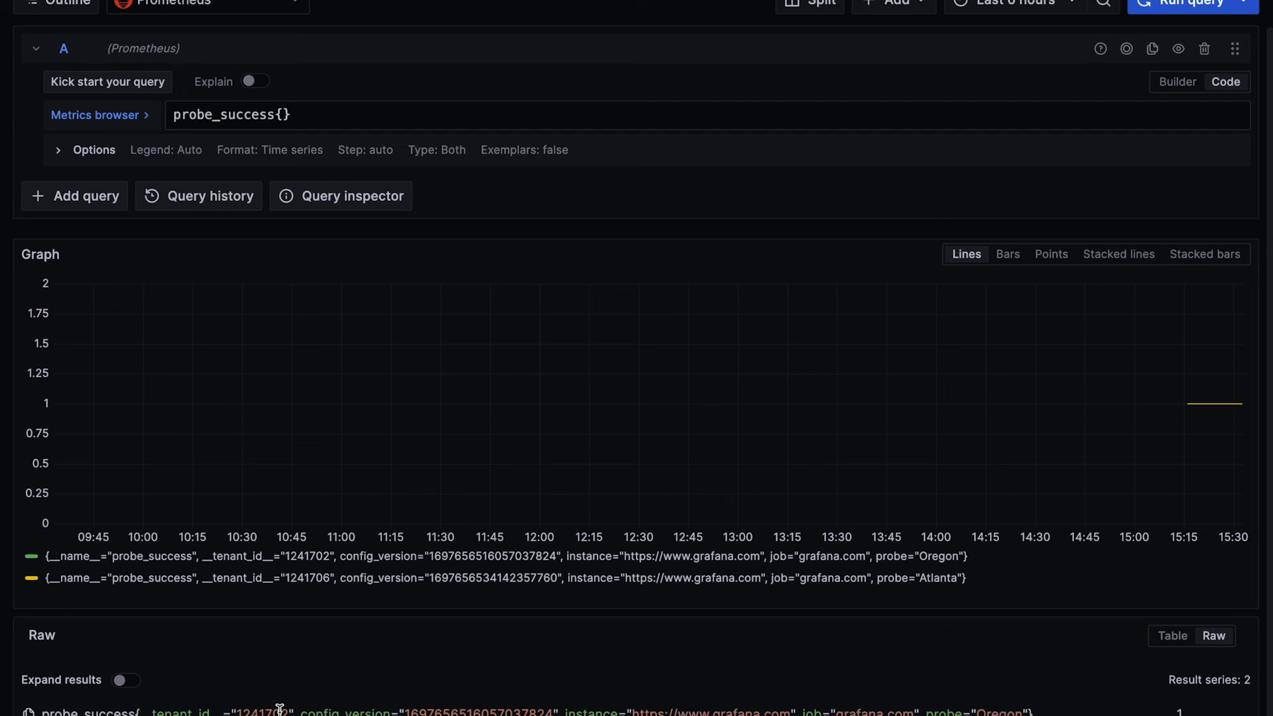
mouse_move(279, 706)
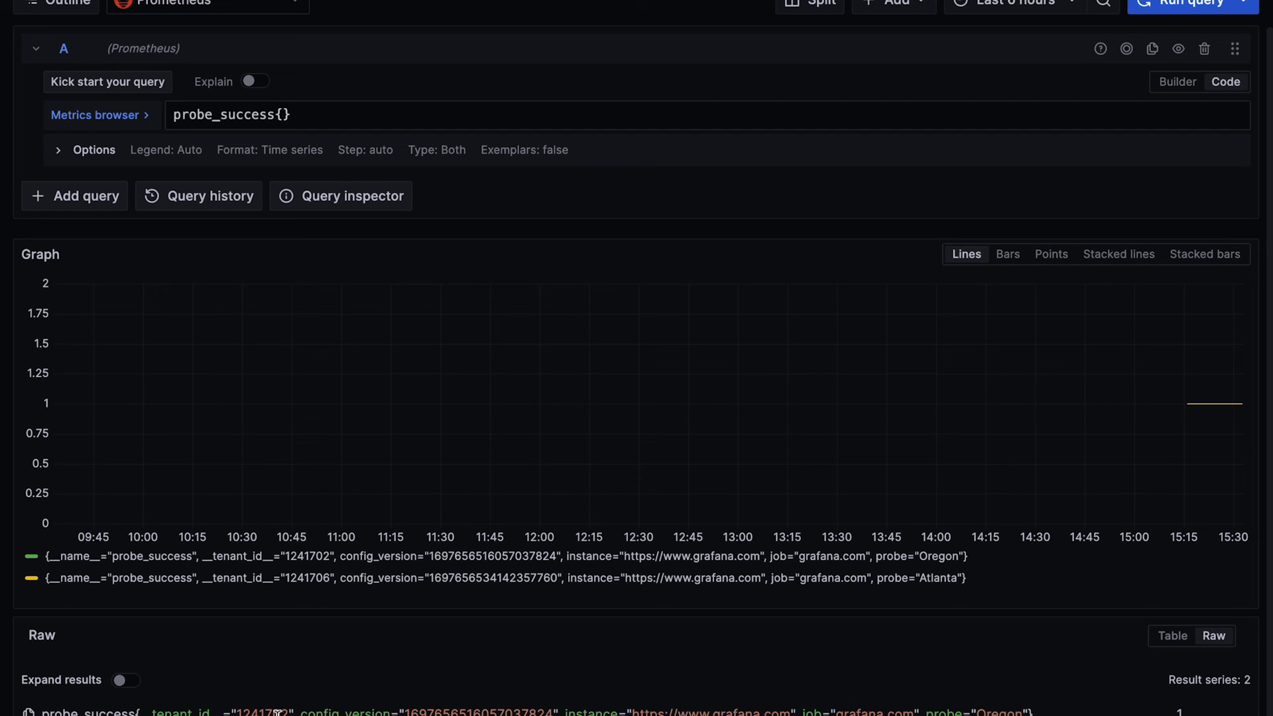